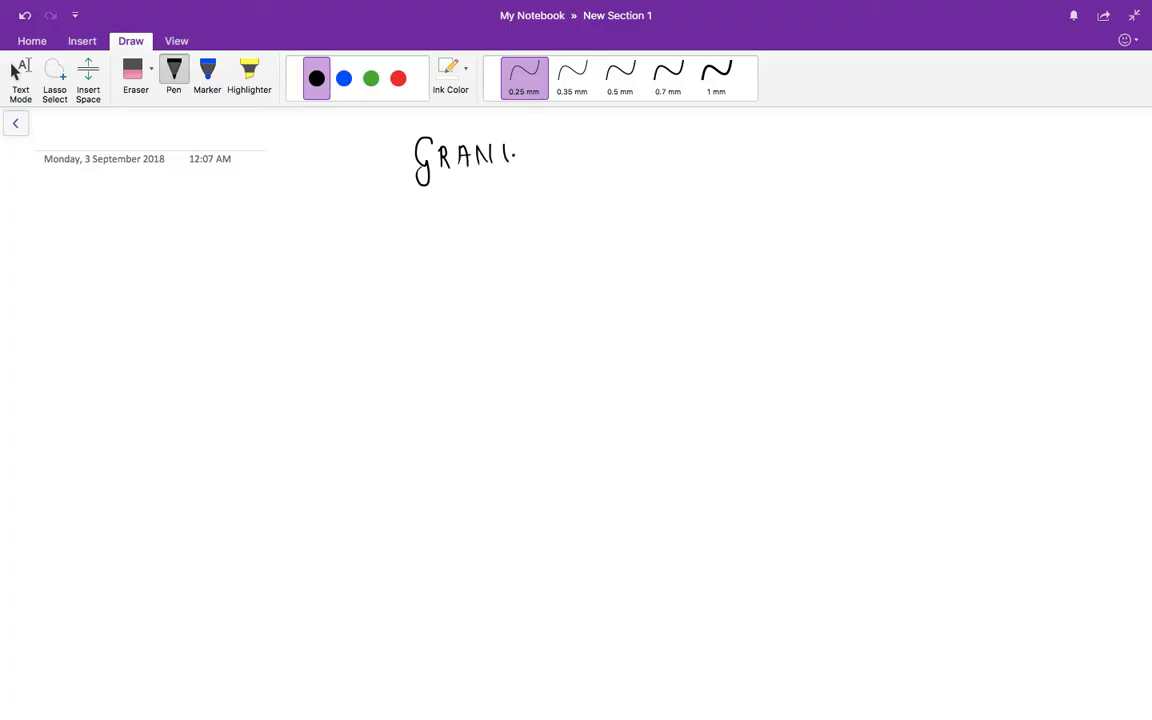
Step: Handwrite the GRANULOMATOUS title, then list Sarcoidosis, TB and further causes in black ink
drag(520, 155, 575, 155)
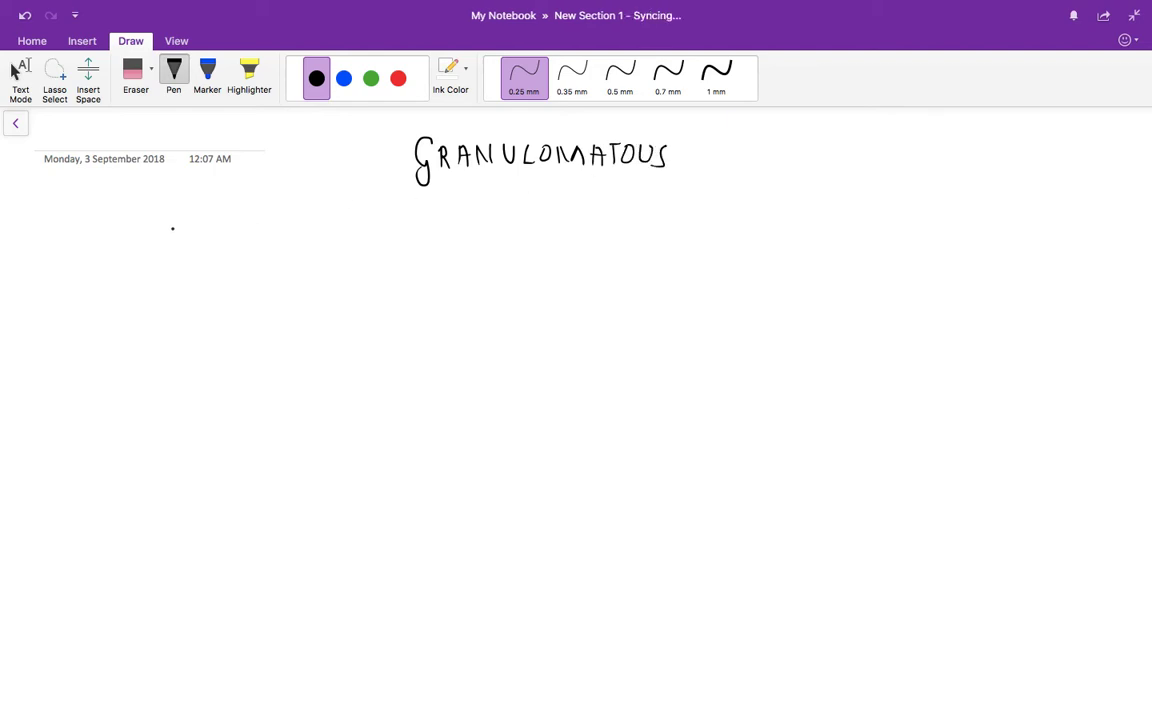
drag(160, 235, 218, 240)
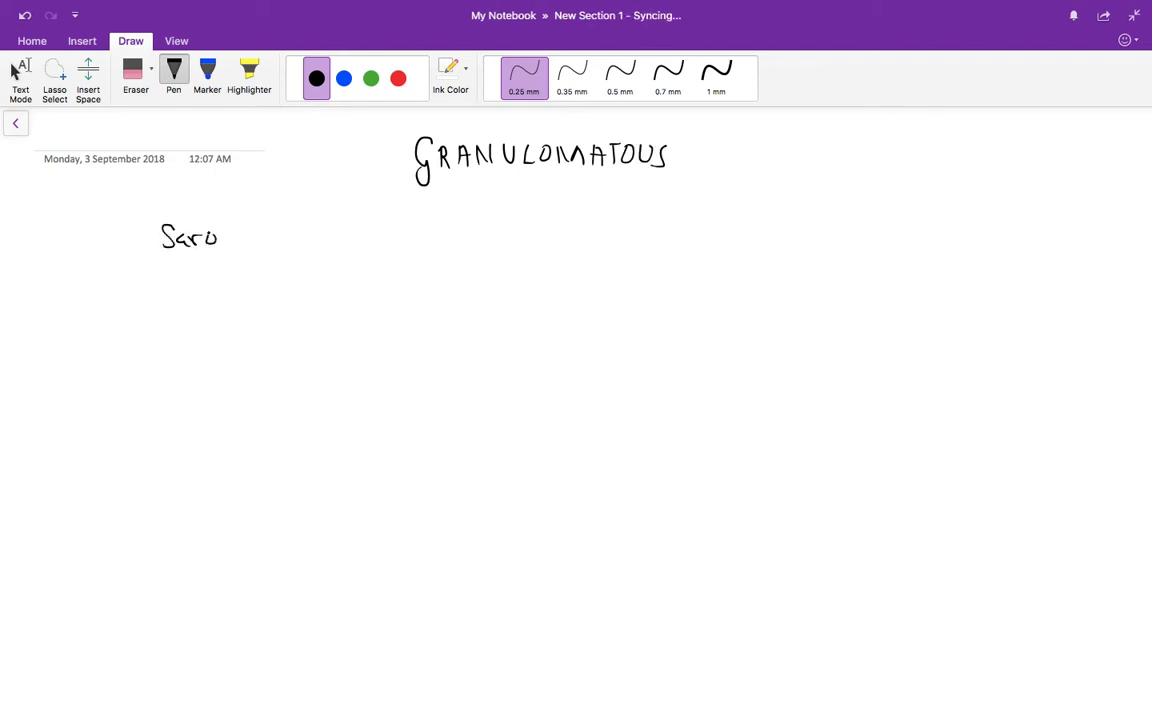
drag(210, 237, 240, 238)
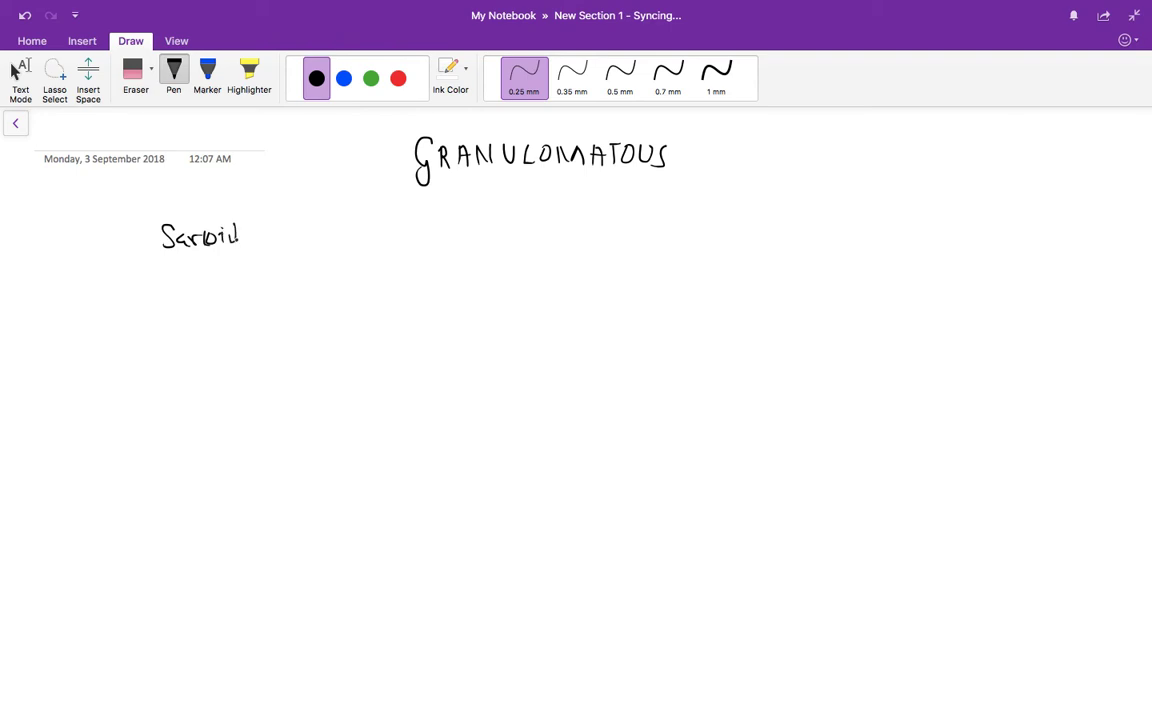
drag(240, 235, 280, 235)
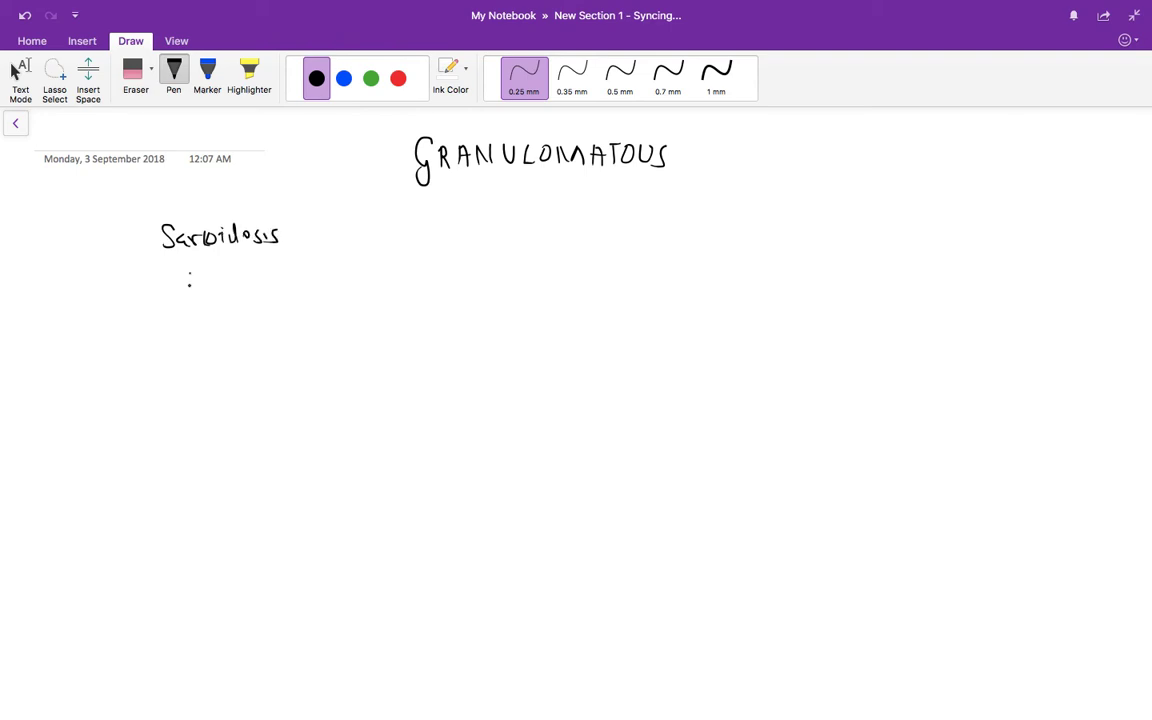
drag(180, 280, 215, 280)
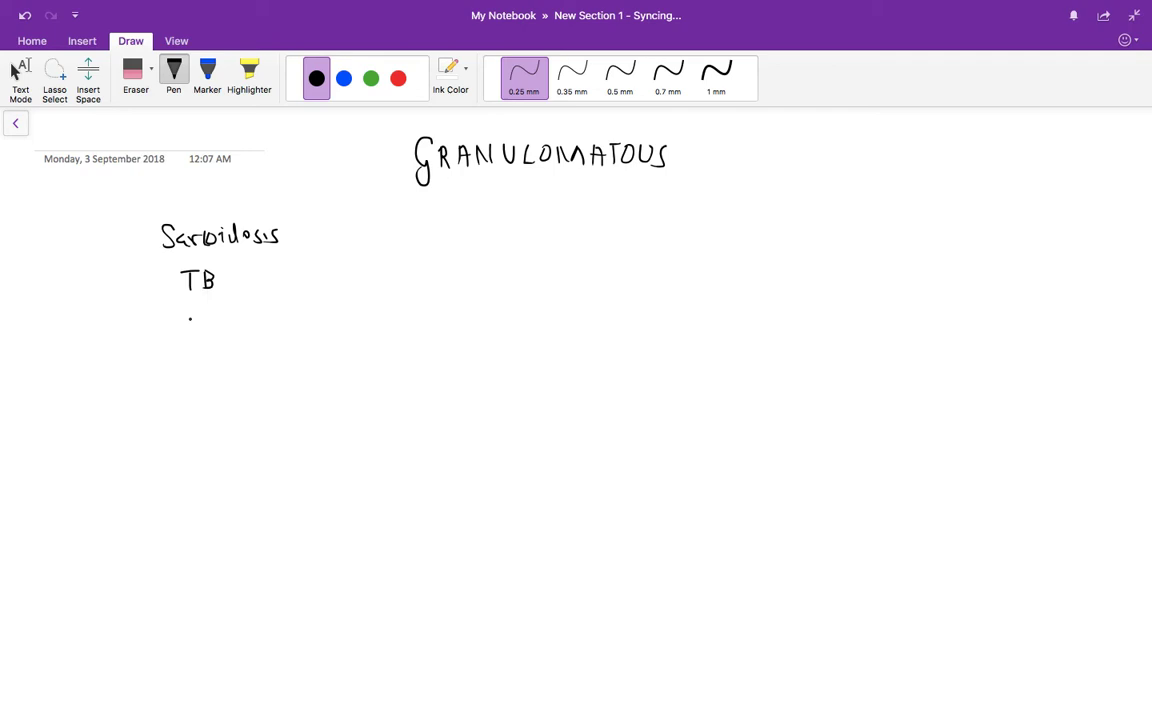
drag(165, 325, 210, 315)
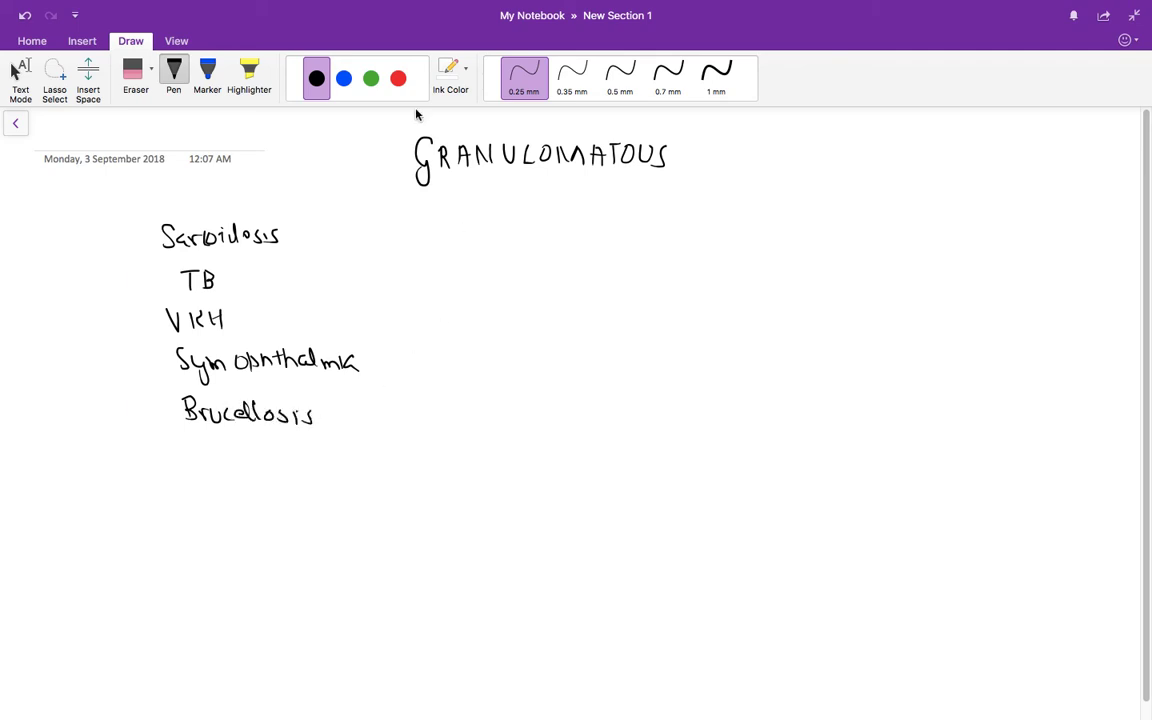
Step: Switch to green ink and write '— Autoimmune Response' beside the list
click(370, 78)
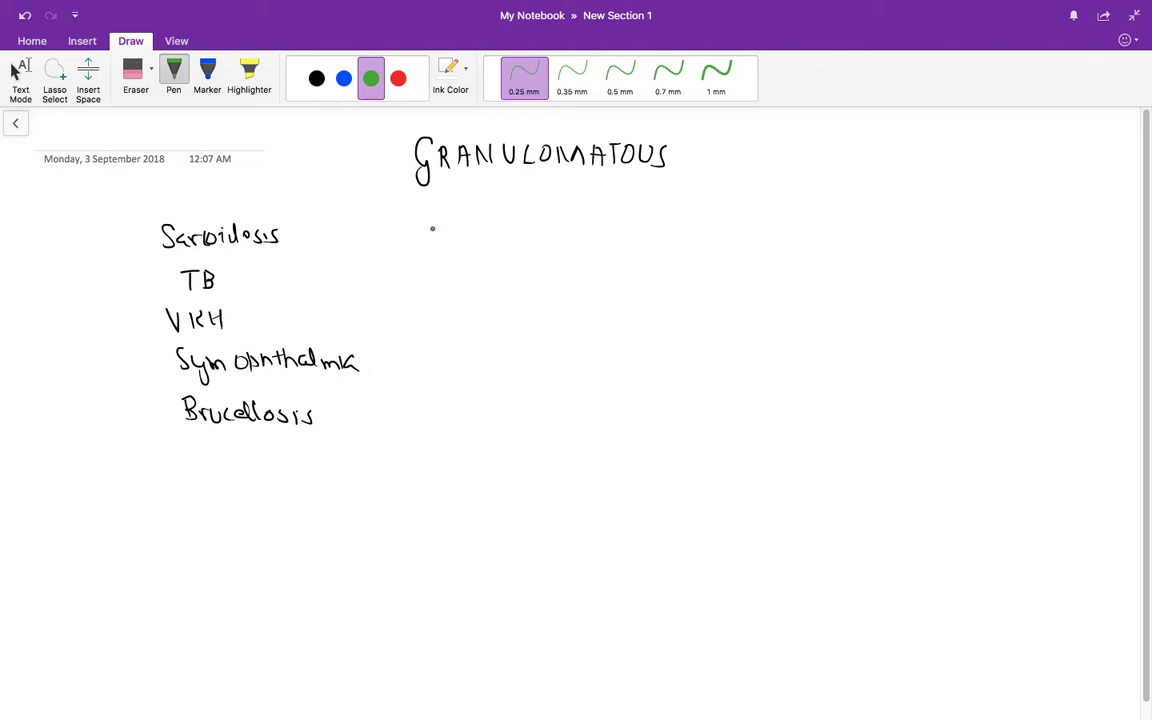
drag(425, 238, 510, 238)
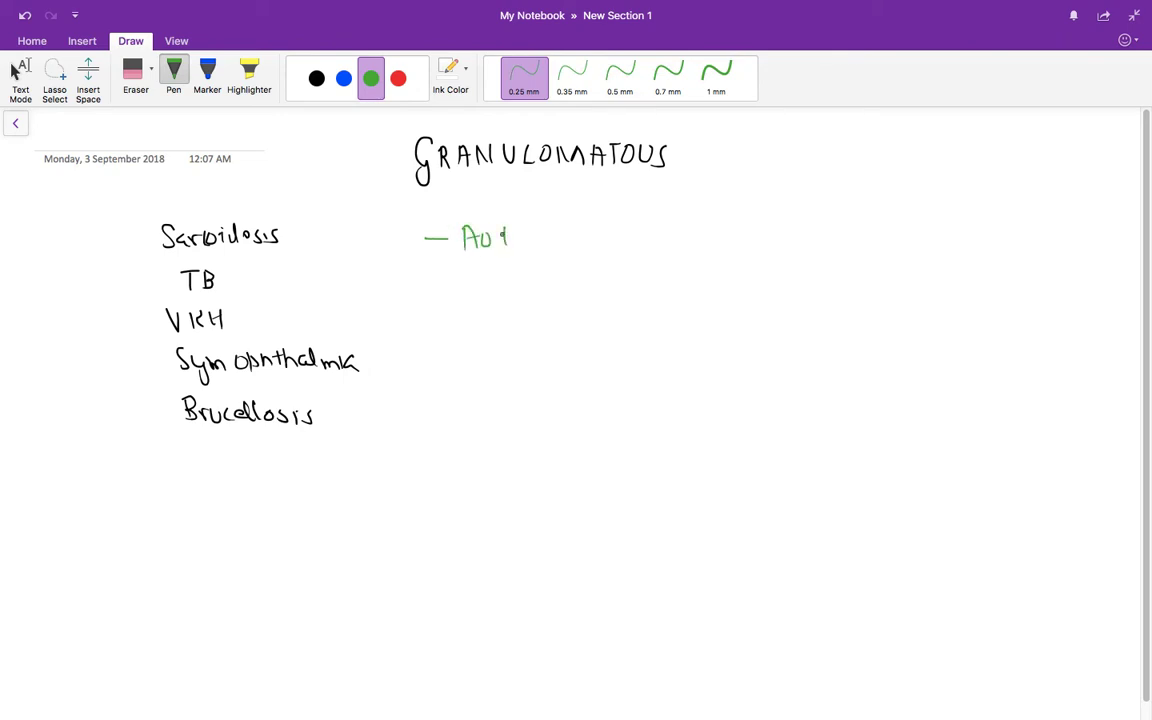
drag(505, 237, 565, 245)
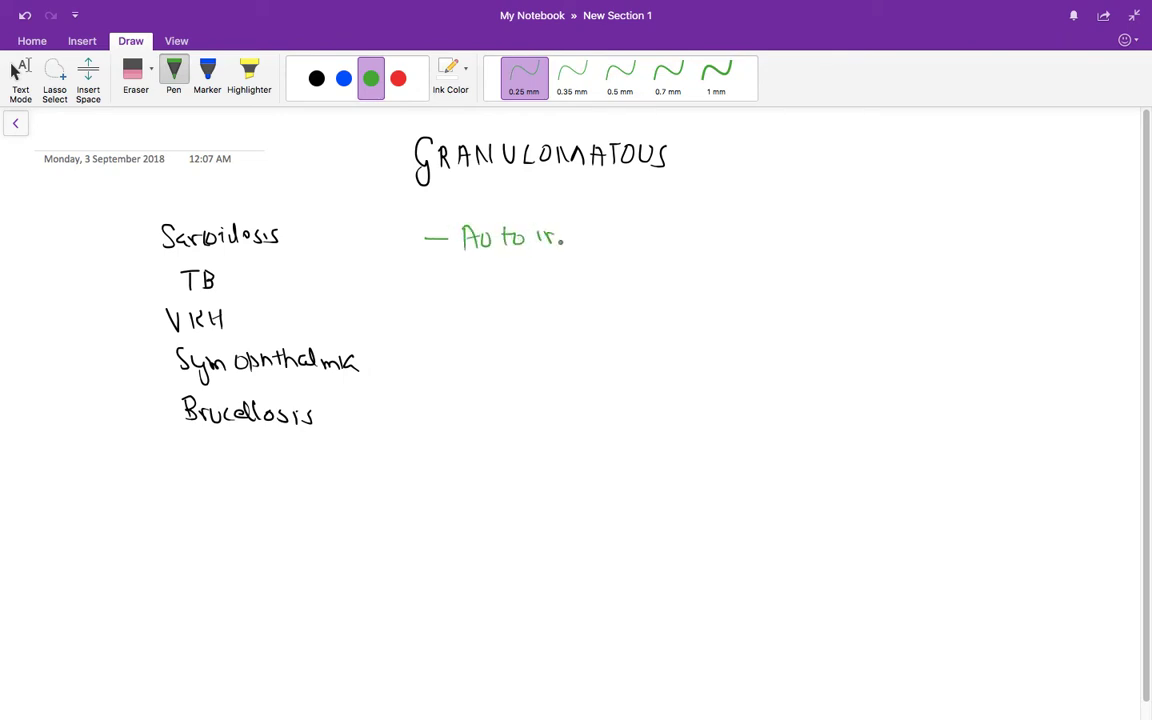
drag(545, 237, 650, 237)
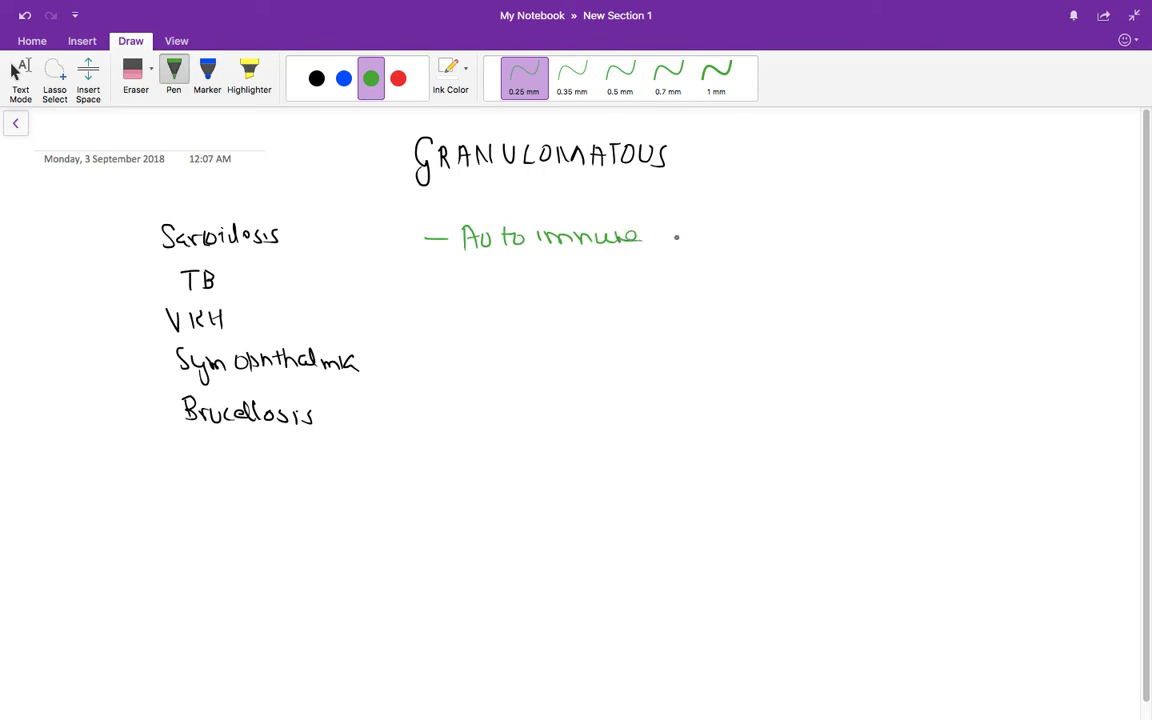
drag(675, 237, 740, 240)
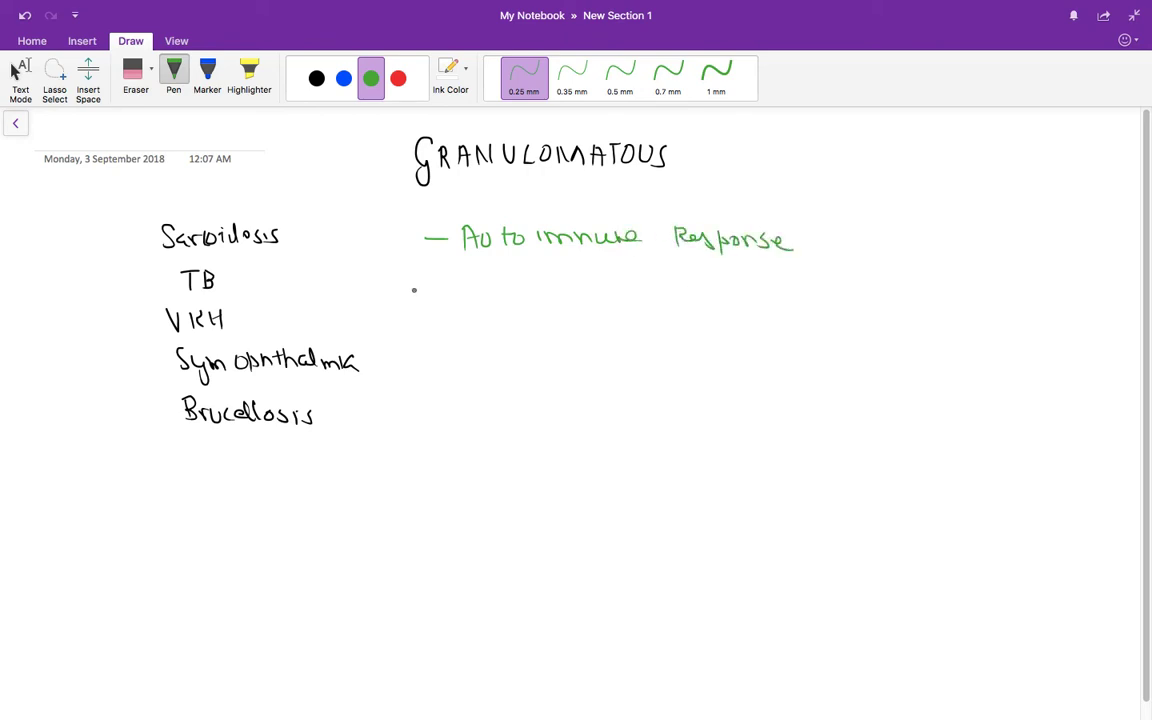
Step: Write '→ Mutton fat KP' below it and start another arrow underneath
drag(430, 290, 470, 285)
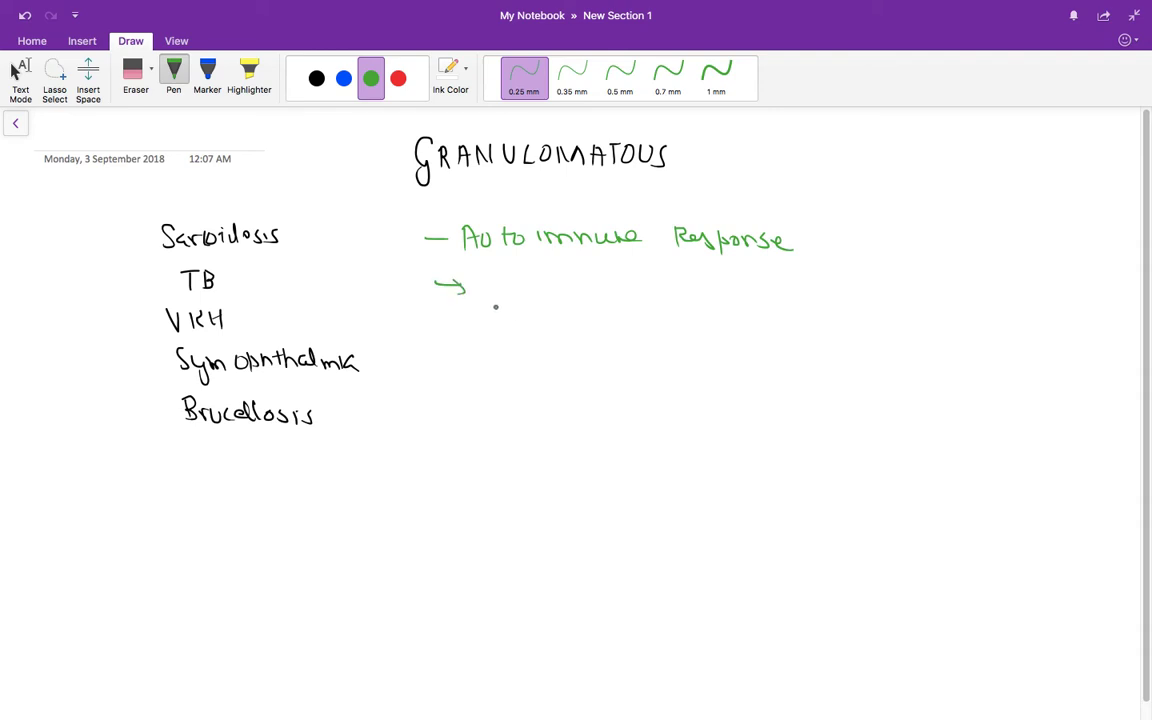
drag(508, 300, 518, 285)
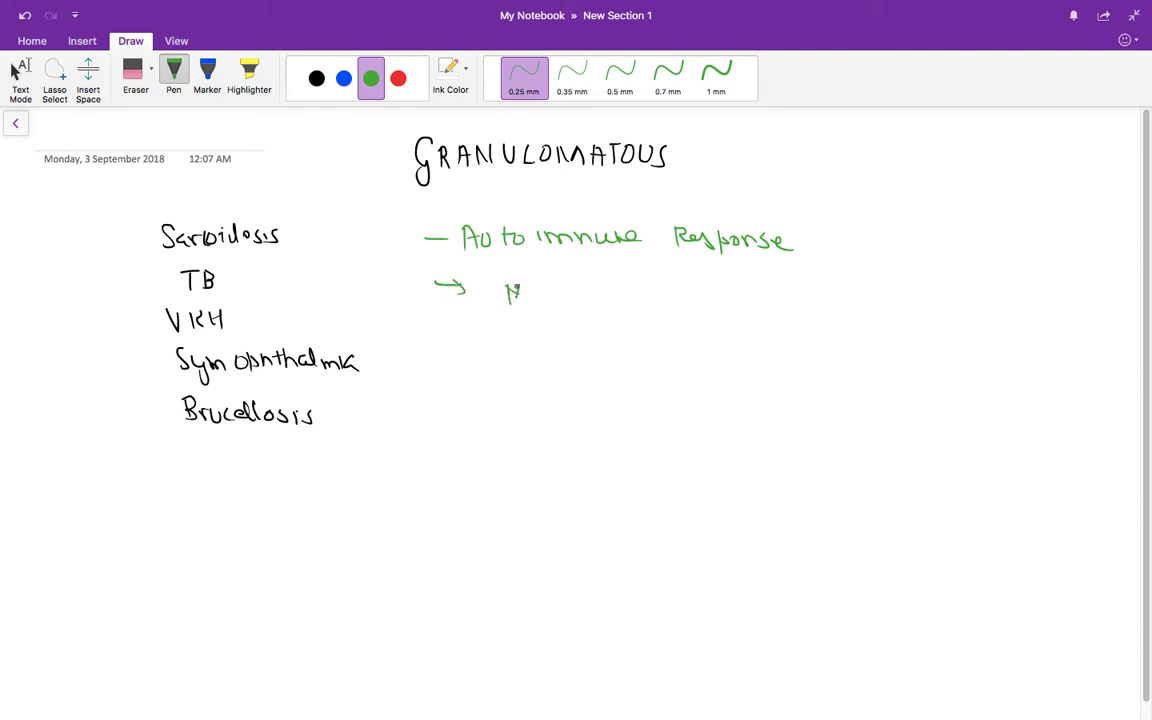
drag(505, 295, 598, 295)
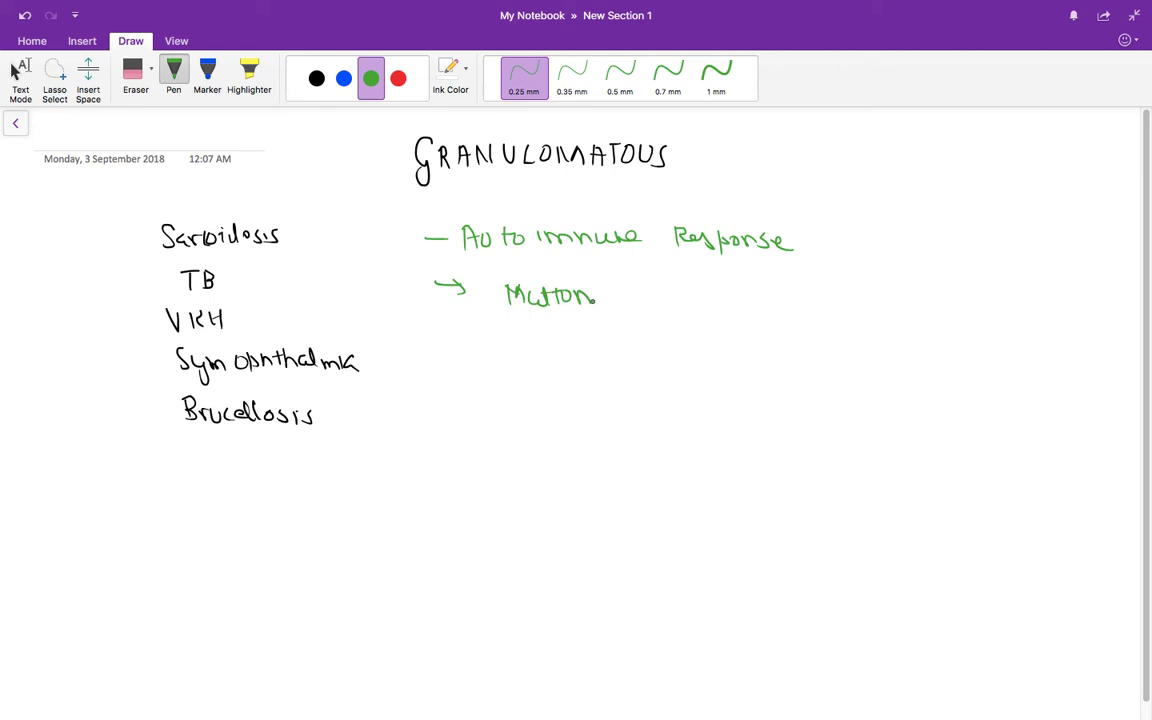
drag(625, 295, 670, 295)
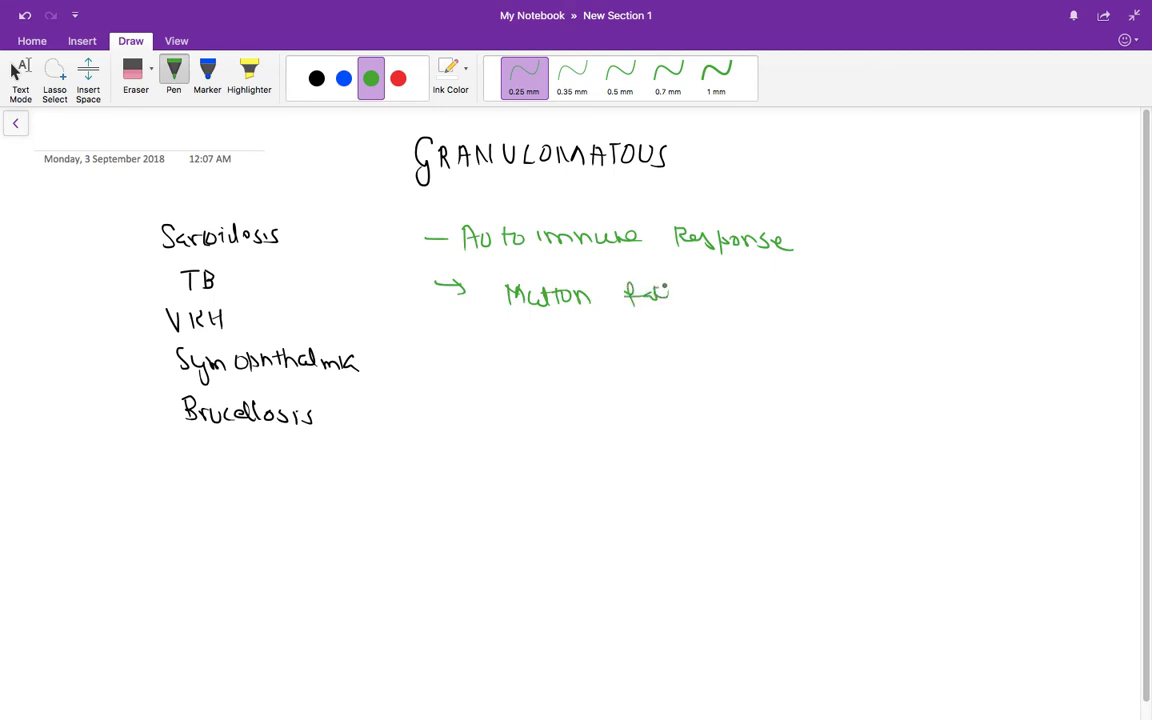
drag(690, 293, 725, 293)
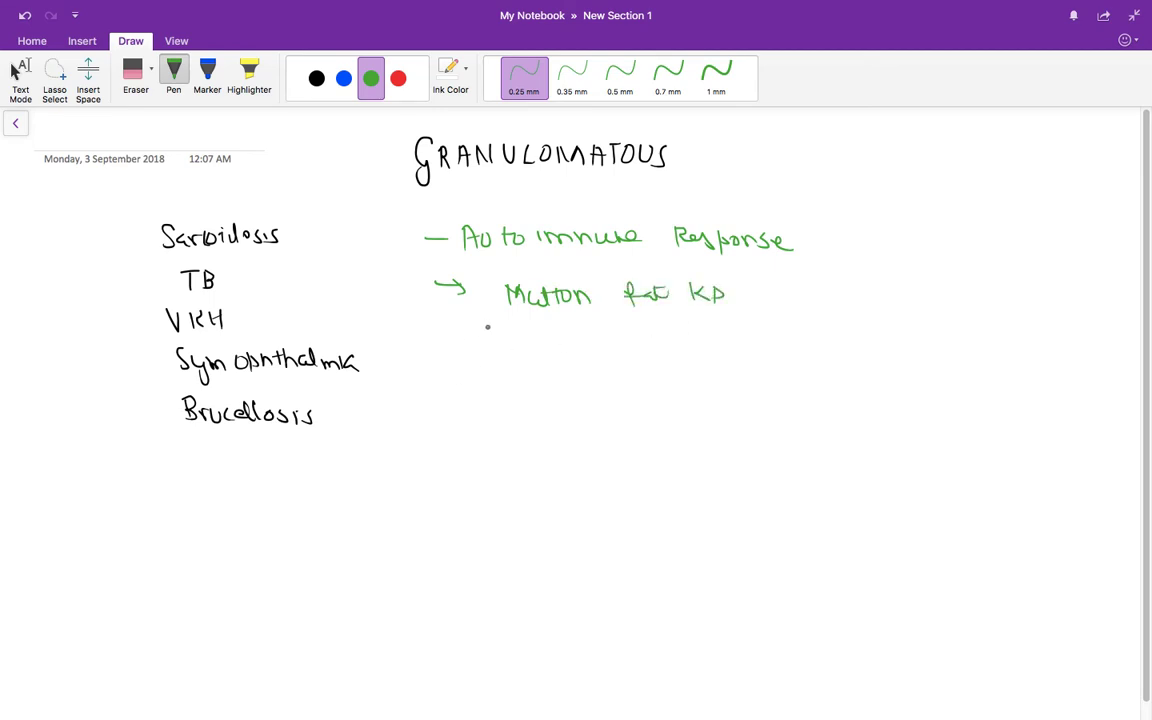
drag(437, 345, 480, 343)
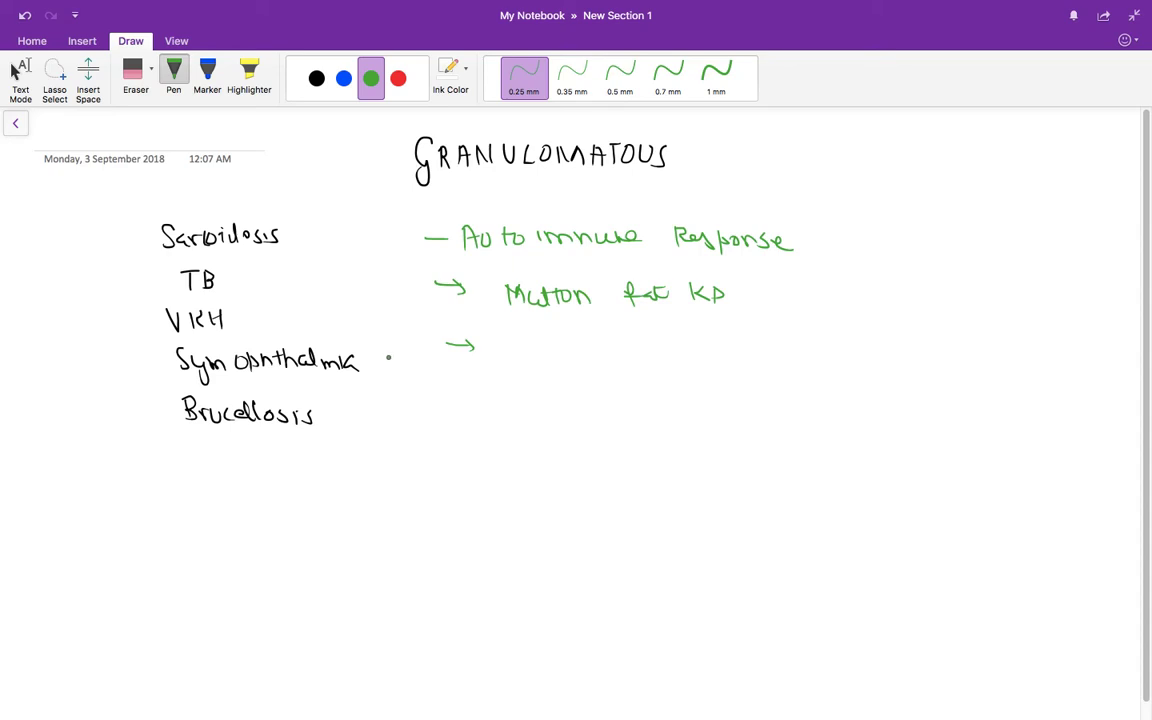
Step: Reselect the green pen and write 'Bilateral' after the new arrow
click(344, 78)
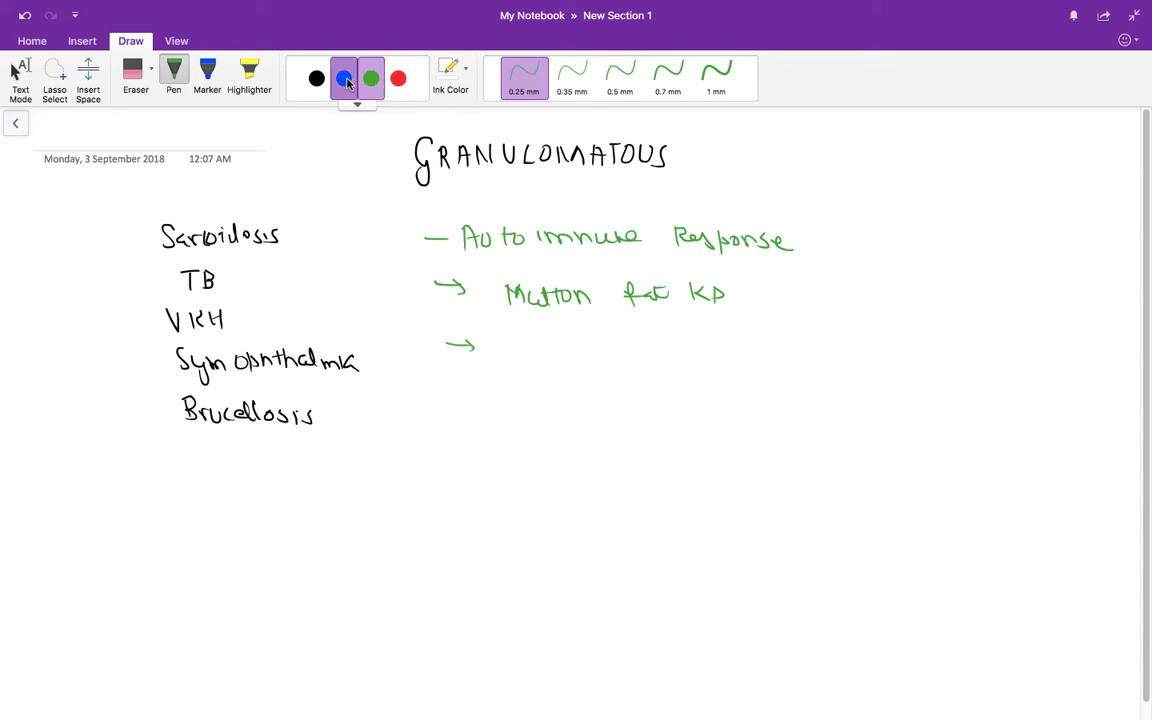
click(371, 78)
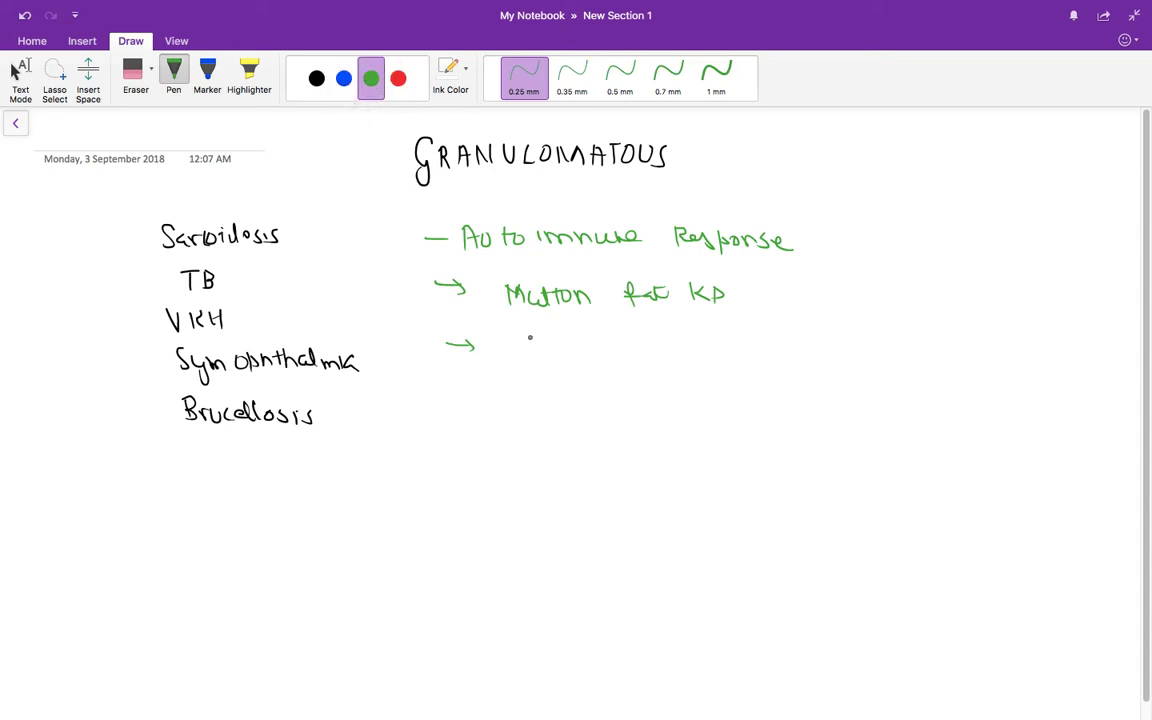
drag(518, 360, 545, 340)
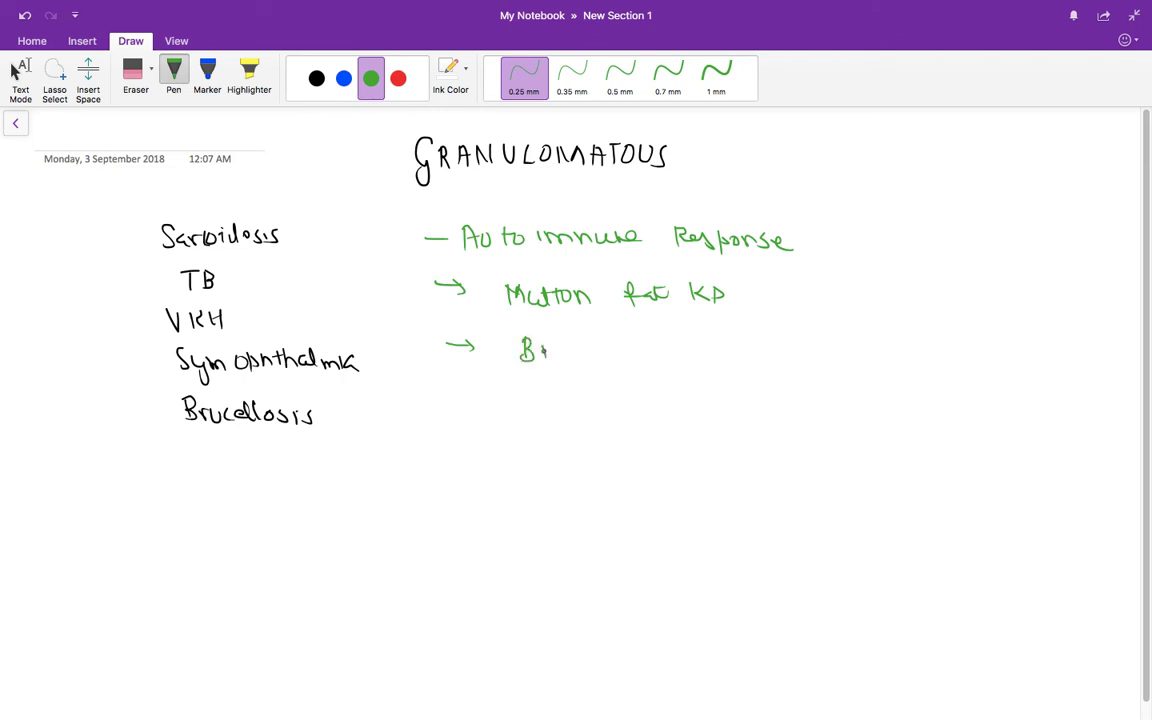
drag(540, 350, 610, 350)
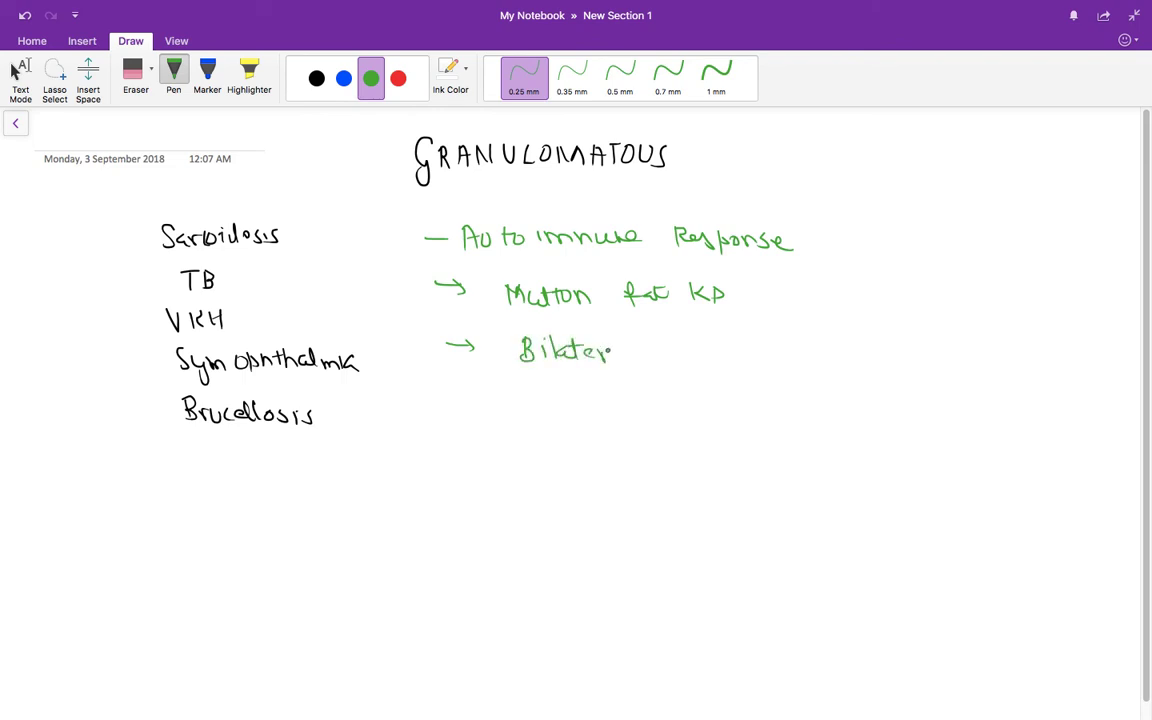
drag(612, 351, 635, 351)
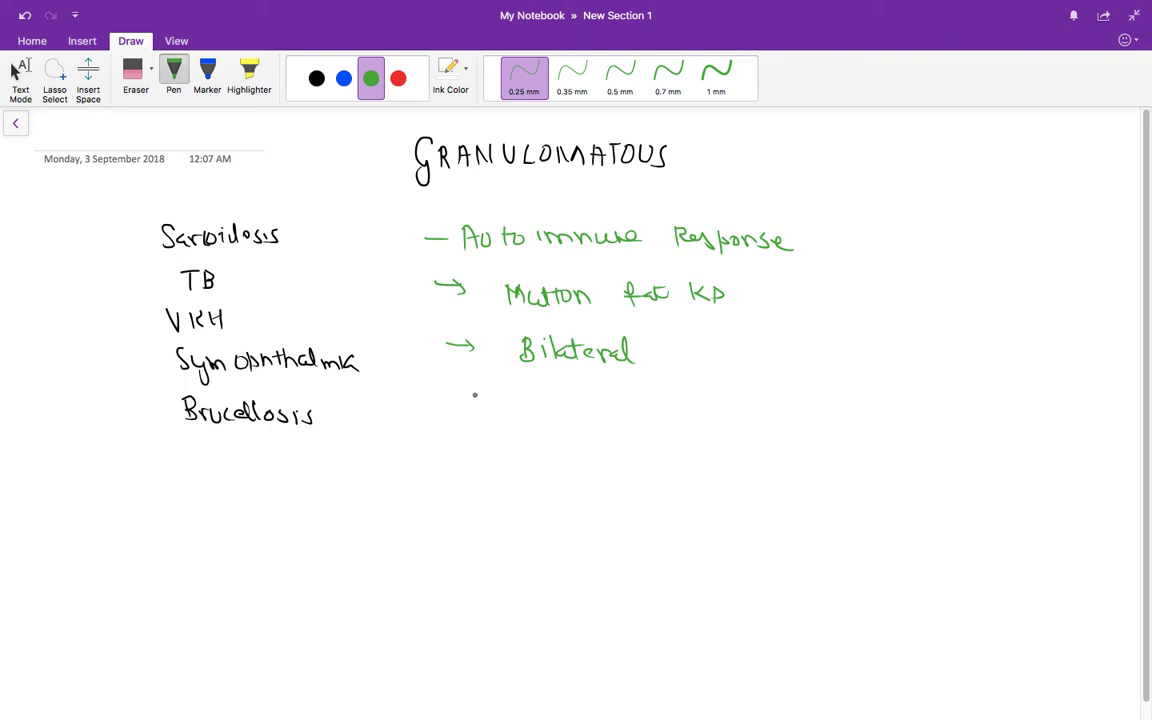
Step: Draw an arrow and write 'Busacca Nodules' below Bilateral
drag(465, 398, 500, 396)
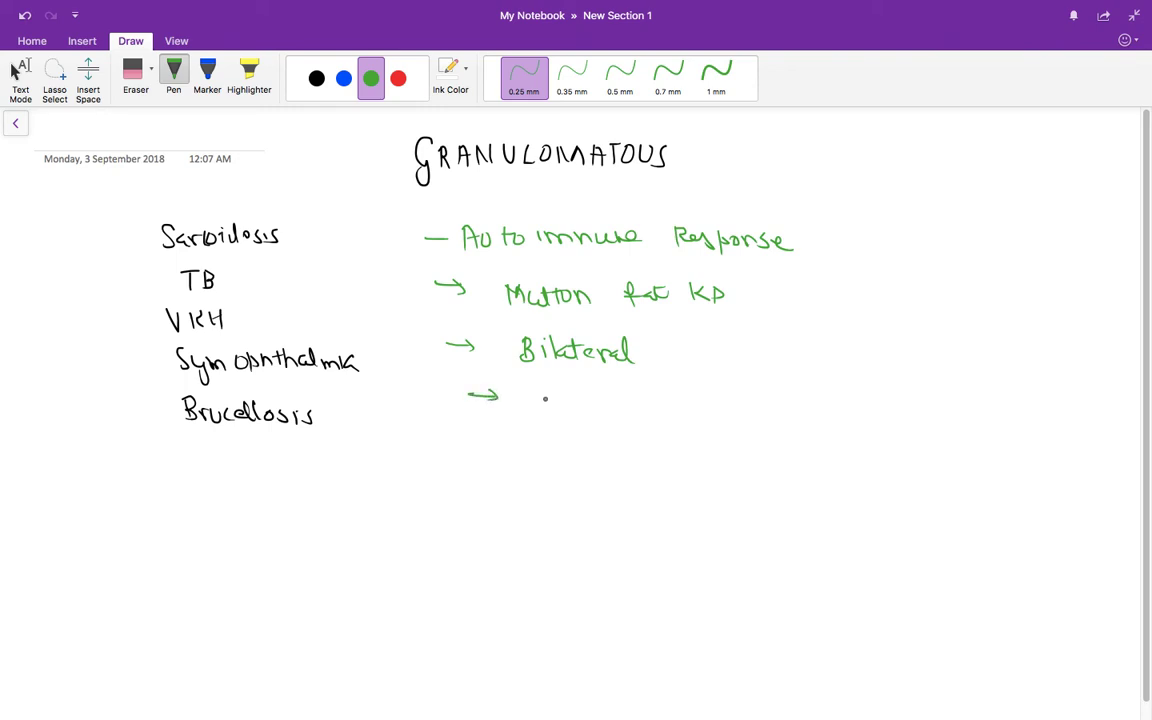
drag(526, 385, 526, 410)
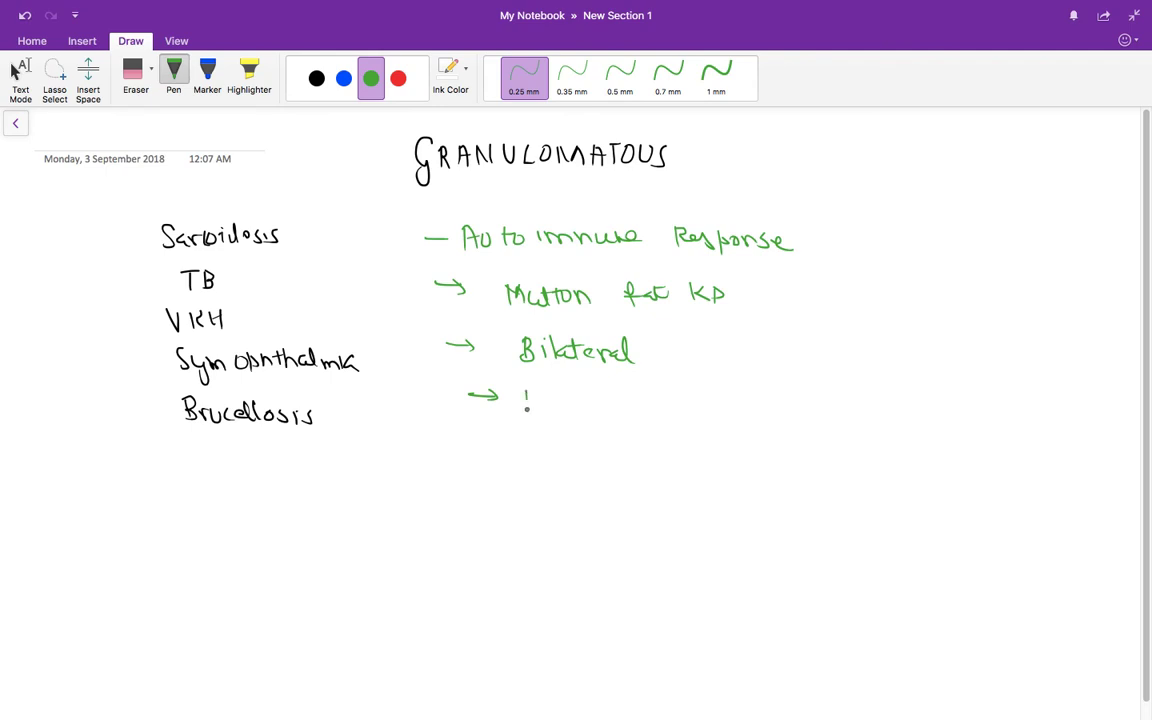
drag(522, 405, 595, 408)
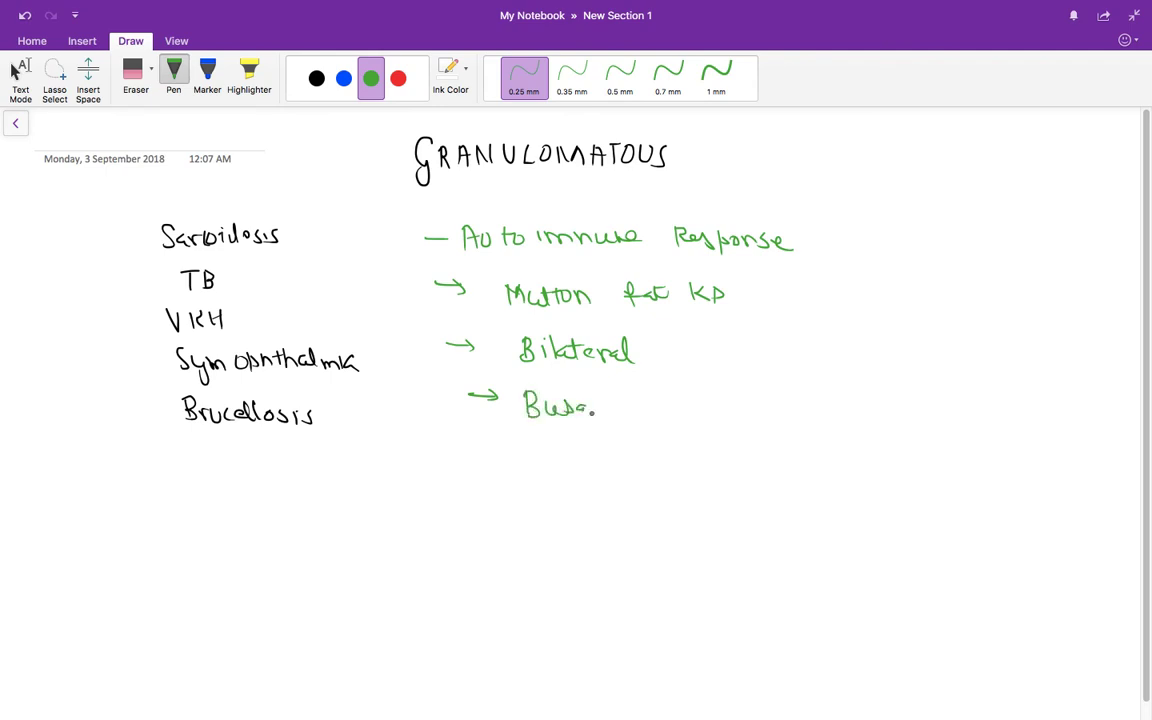
drag(595, 408, 685, 408)
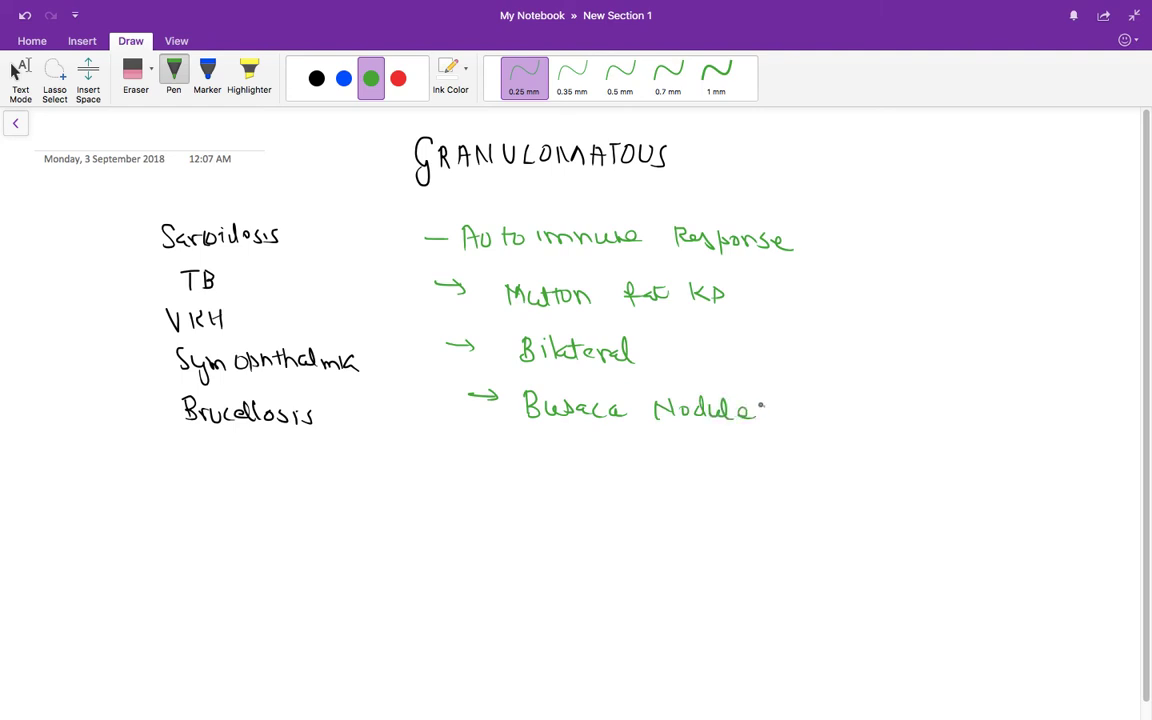
drag(745, 410, 770, 415)
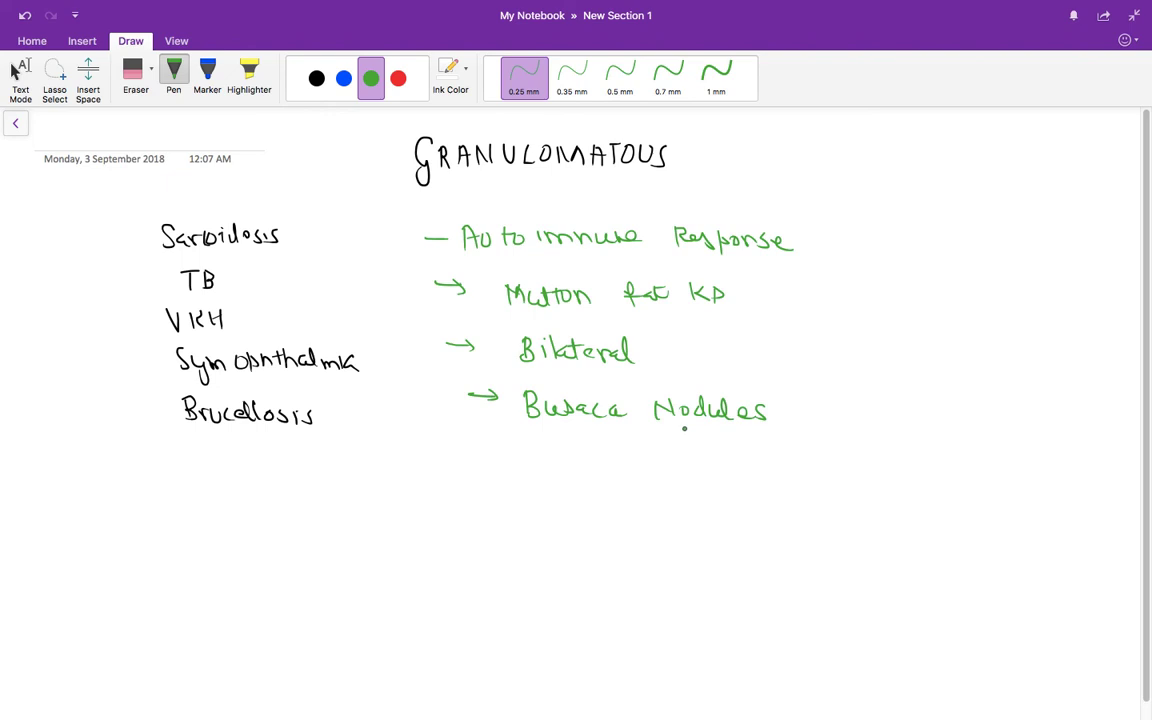
Step: Switch back to black ink, tick the causes and write MS and Leprosy at the bottom
click(316, 78)
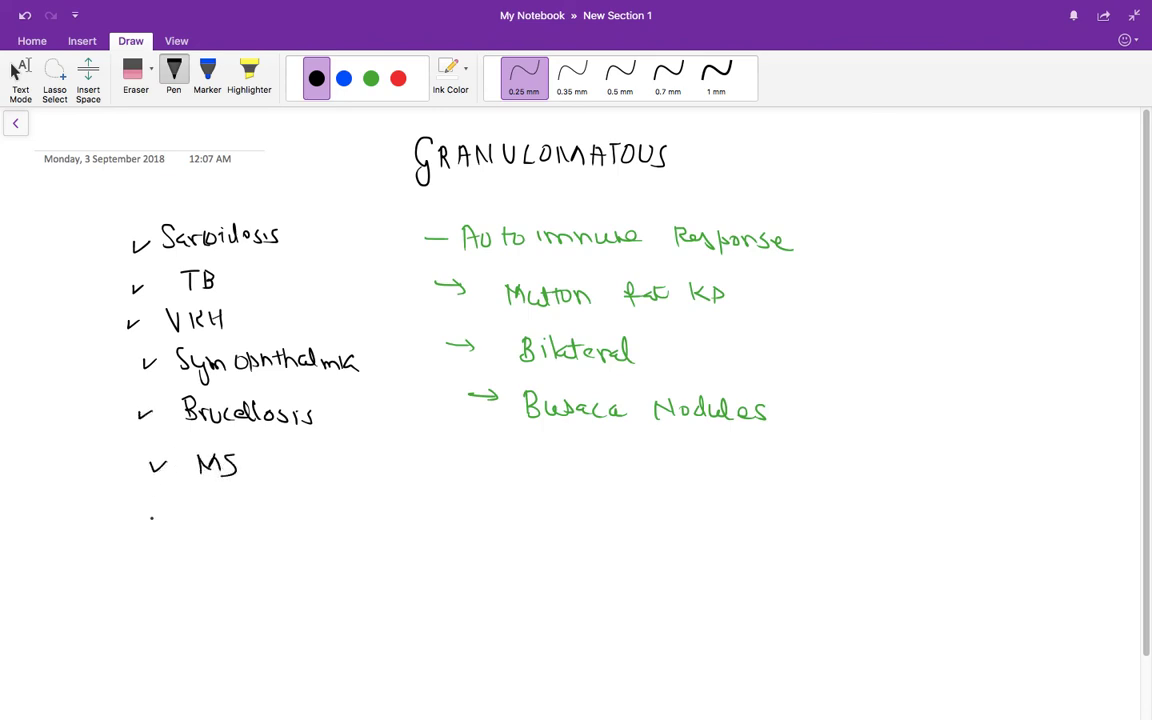
drag(150, 515, 255, 515)
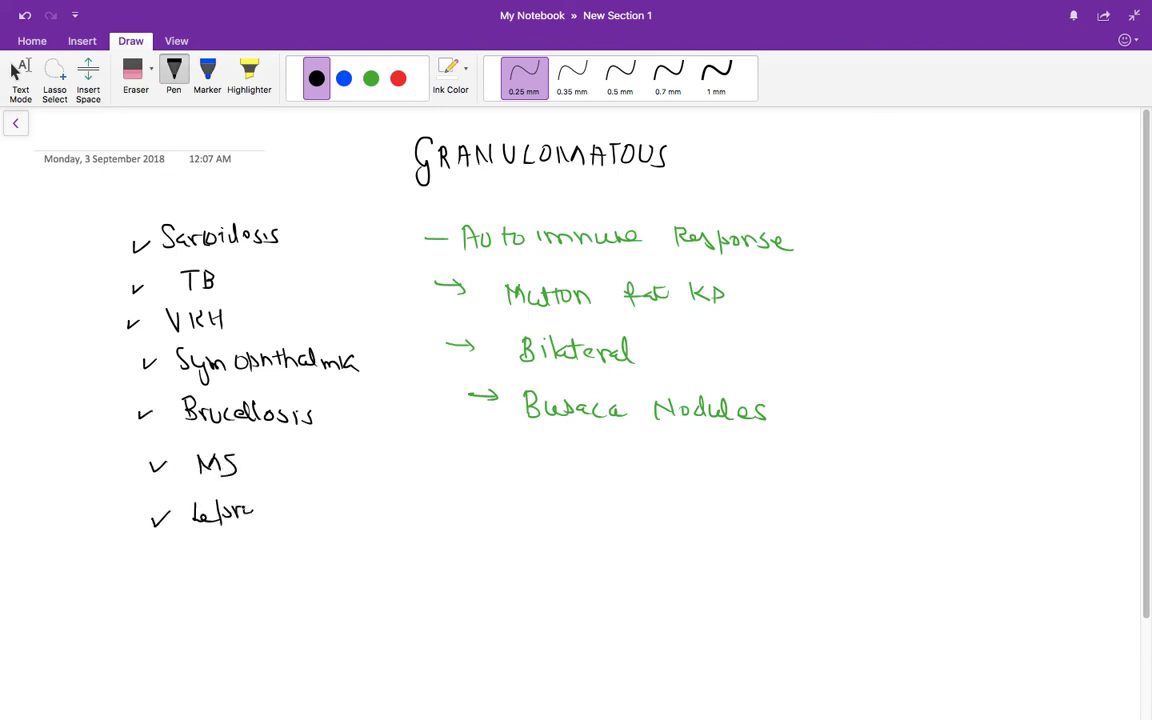
drag(255, 512, 305, 540)
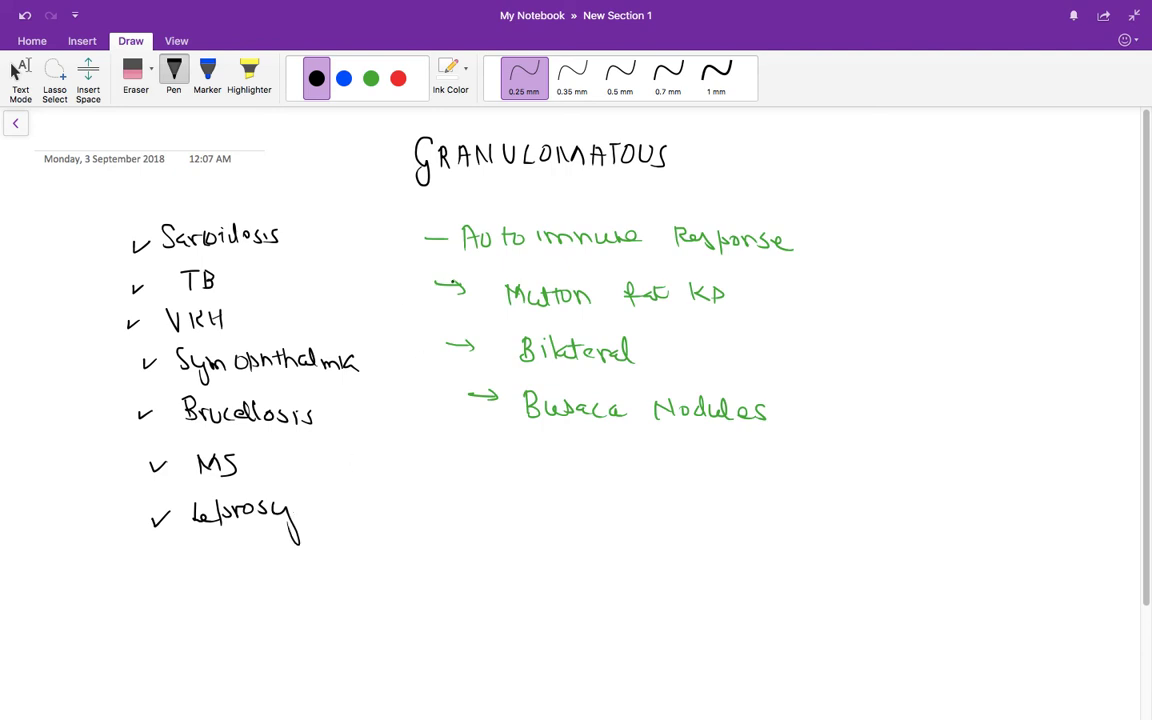